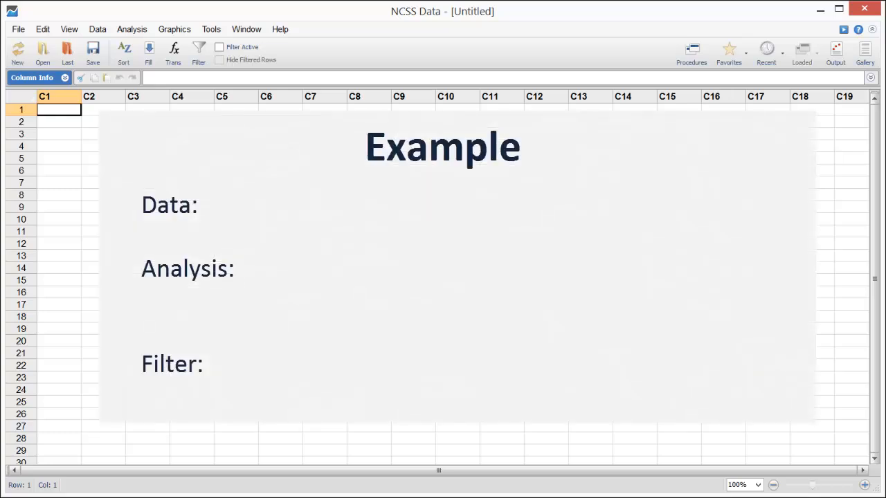
# - Open the Regression.NCSS data file with Height, Weight and Gender for 20 people
pyautogui.write('Height and Weight from 14 Males and 6 Females')
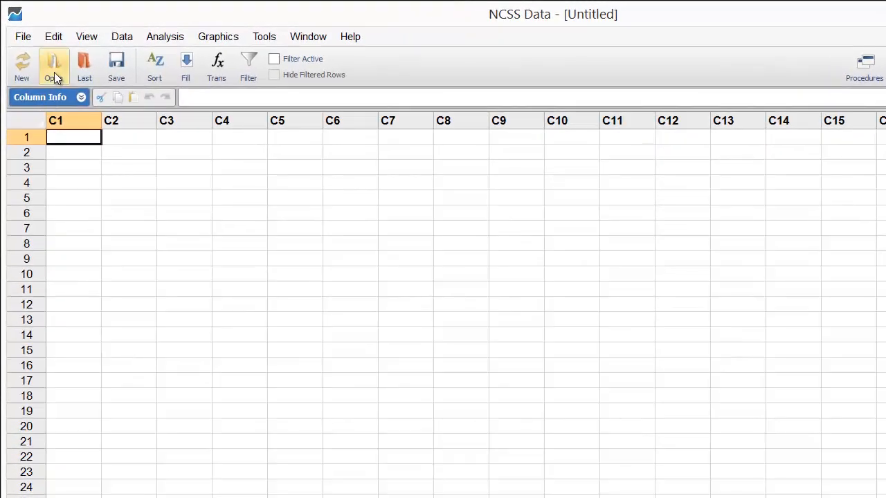
pyautogui.click(54, 66)
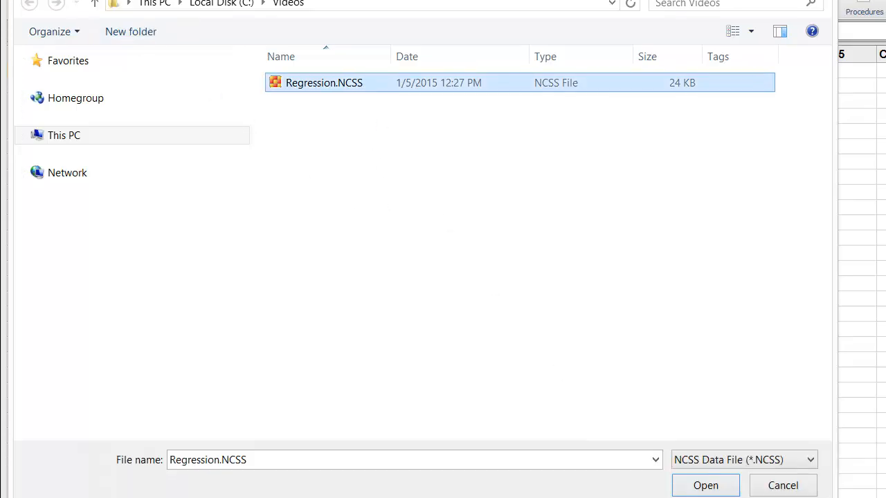
pyautogui.click(705, 485)
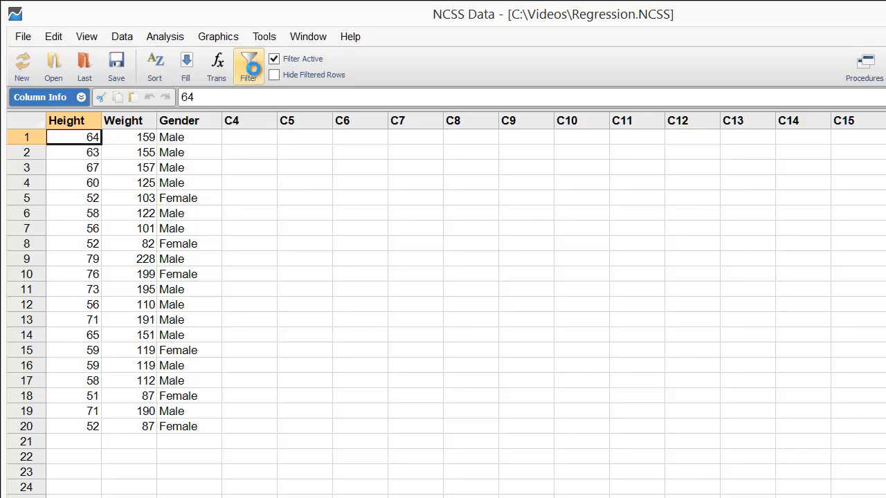
# - Add a Gender list filter that keeps only Male rows, excluding the six Females
pyautogui.click(248, 62)
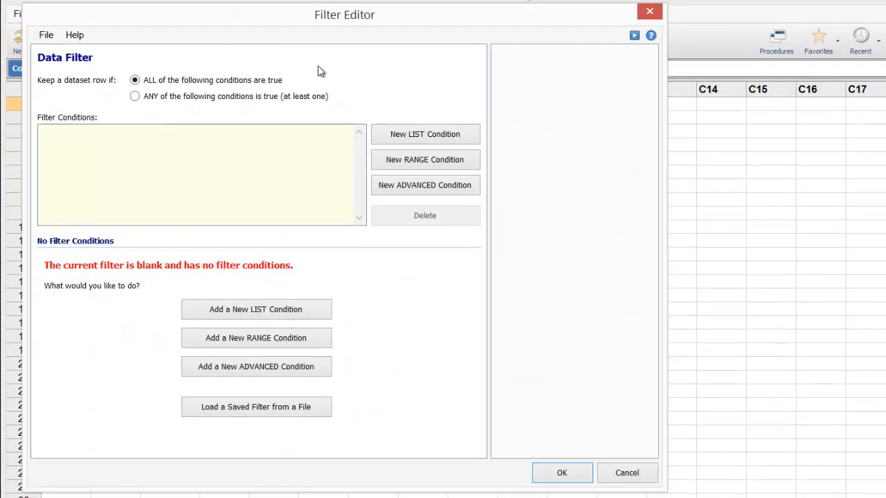
pyautogui.click(256, 310)
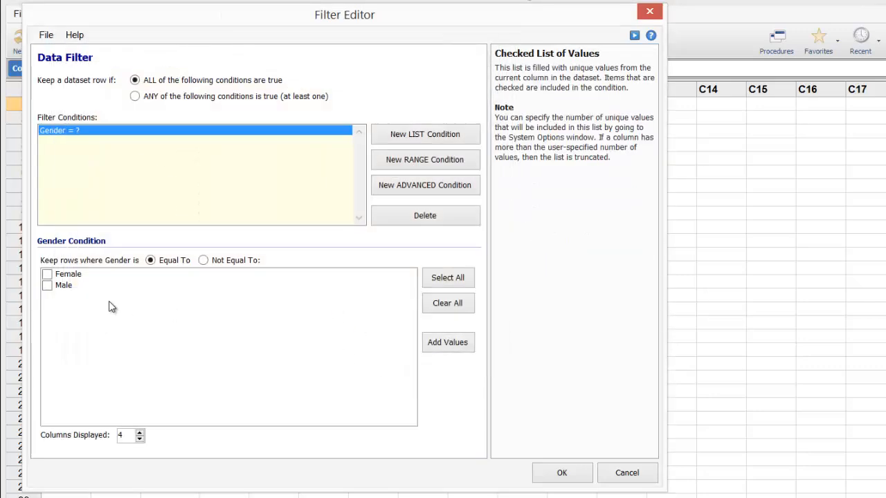
pyautogui.click(561, 473)
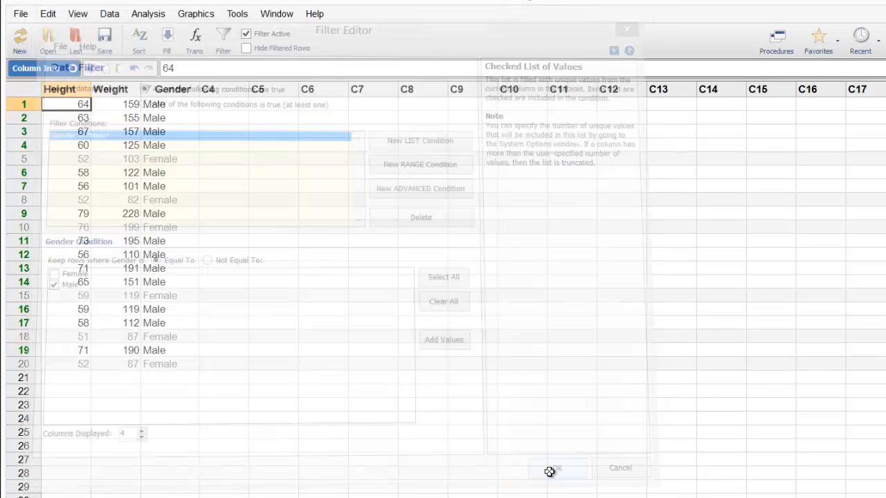
pyautogui.click(557, 468)
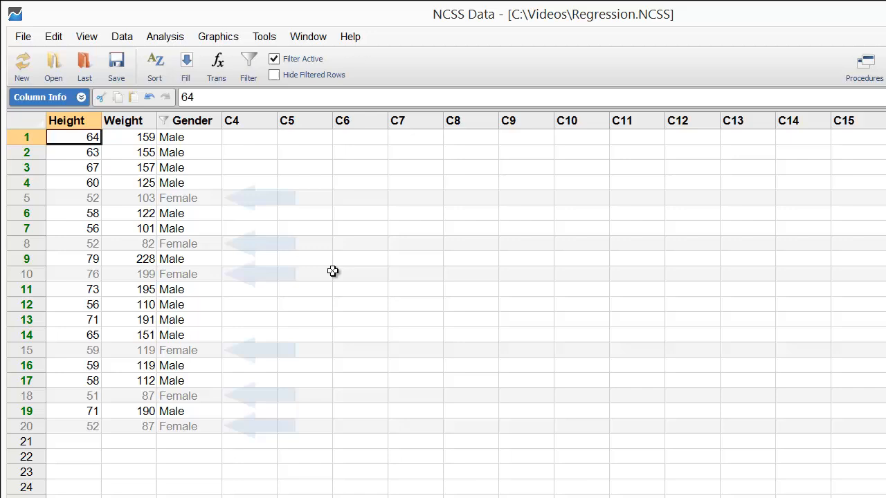
pyautogui.click(165, 37)
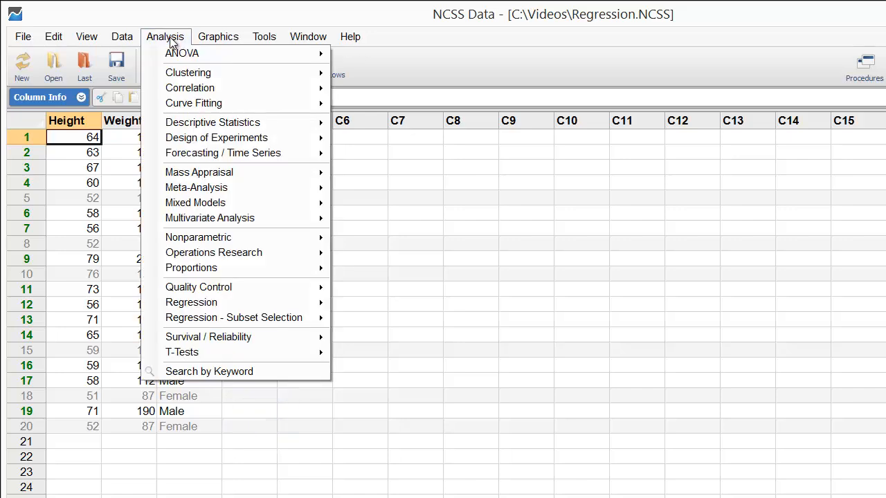
# - Launch Analysis > Regression > Linear Regression and Correlation
pyautogui.click(218, 36)
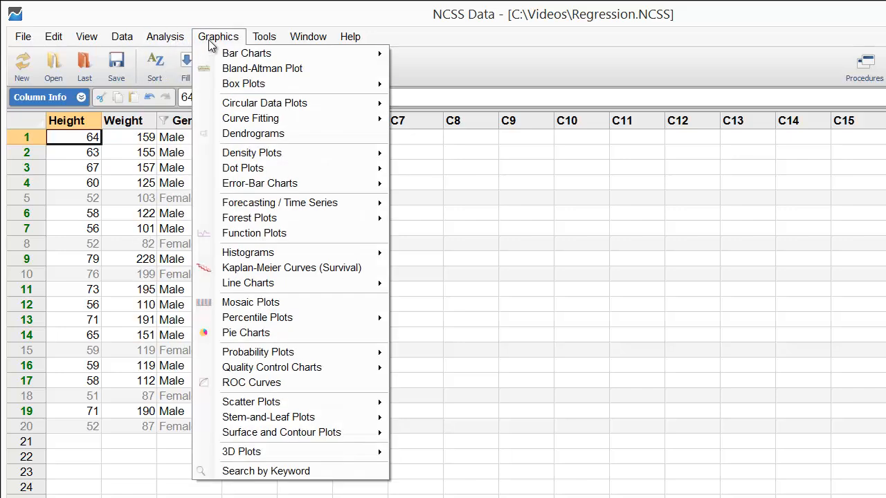
pyautogui.moveTo(225, 37)
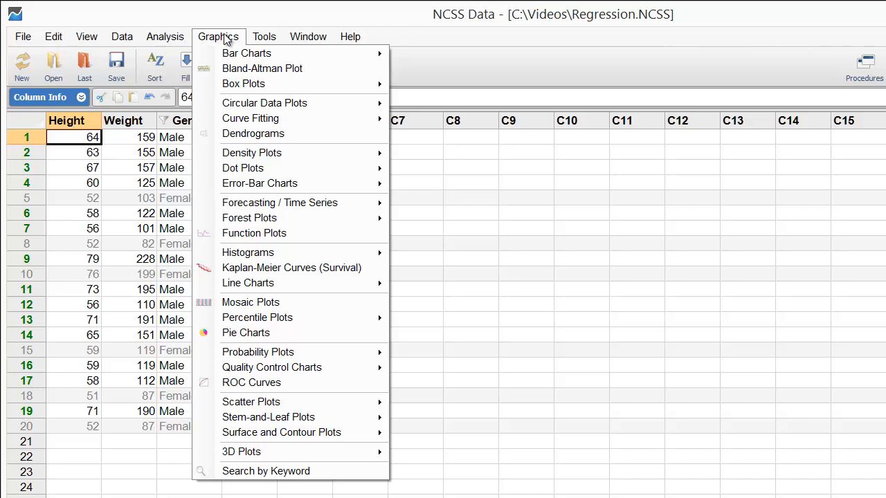
pyautogui.moveTo(220, 40)
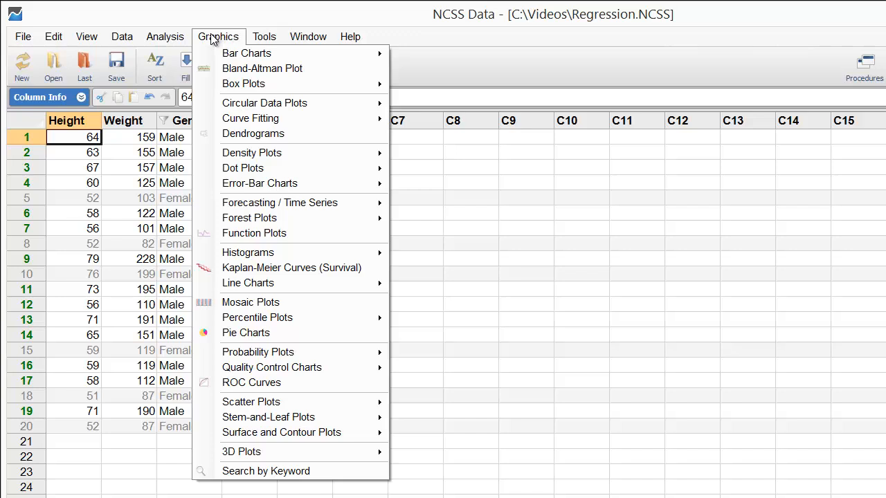
pyautogui.click(165, 36)
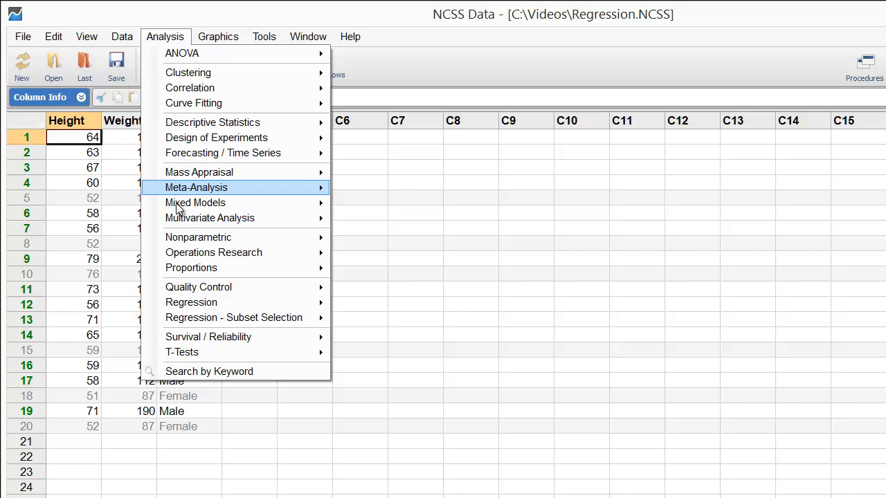
pyautogui.moveTo(191, 302)
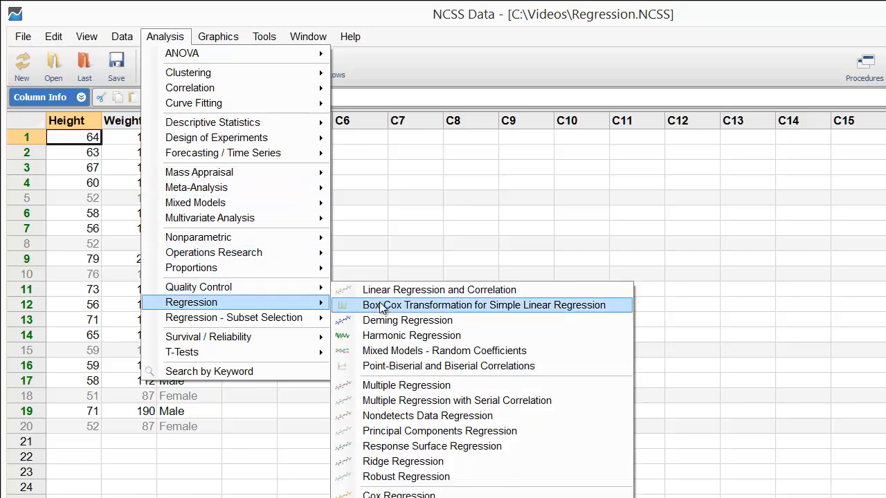
pyautogui.click(439, 289)
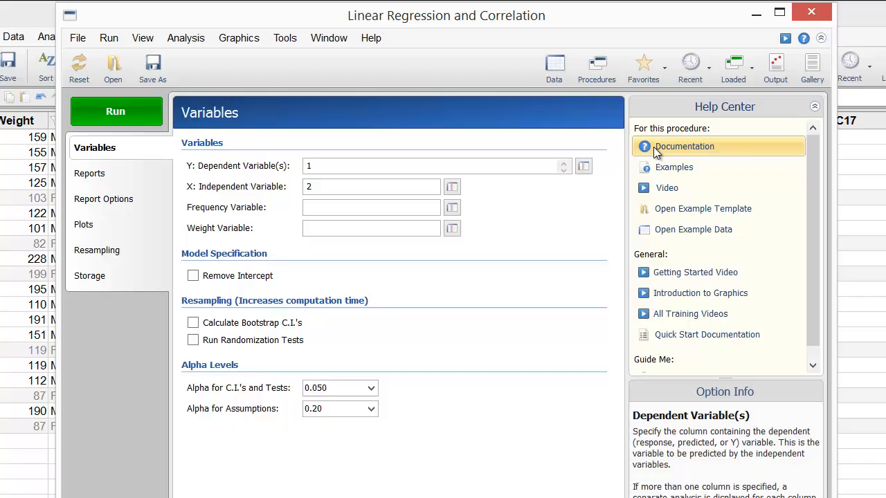
# - Browse the regression documentation via Correlation and Technical Details bookmarks to Example 1
pyautogui.click(684, 146)
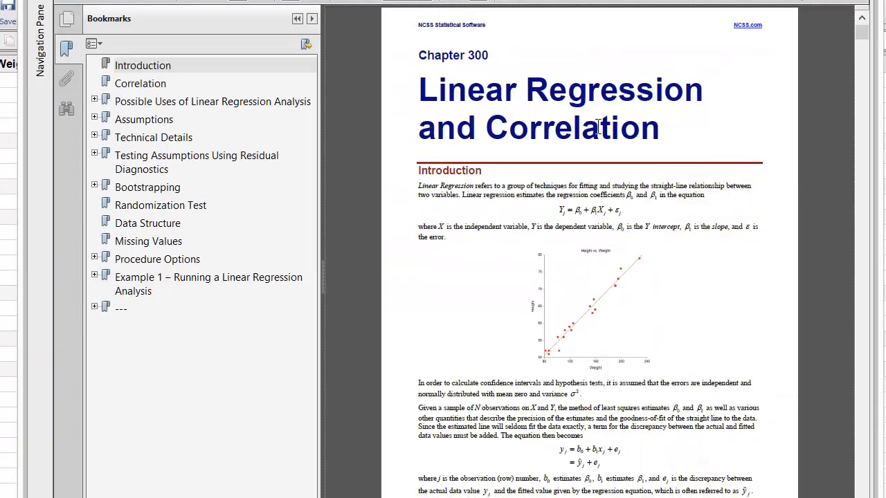
pyautogui.click(140, 83)
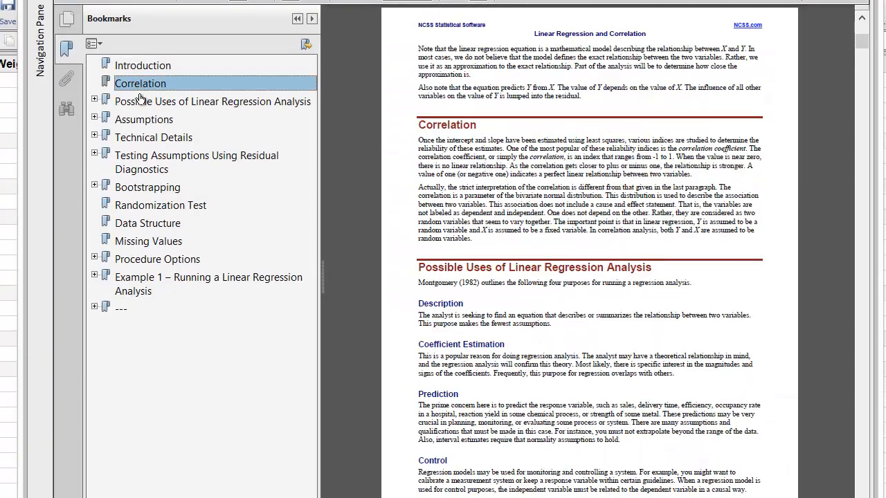
pyautogui.click(153, 137)
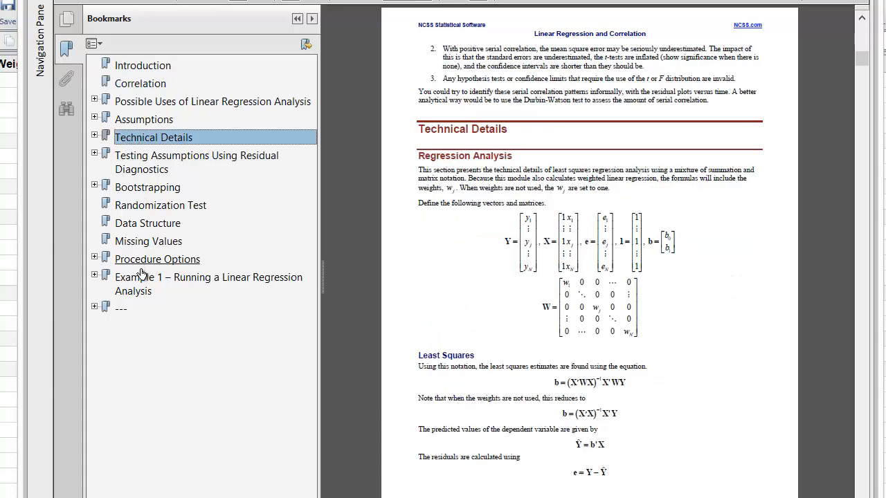
pyautogui.click(208, 284)
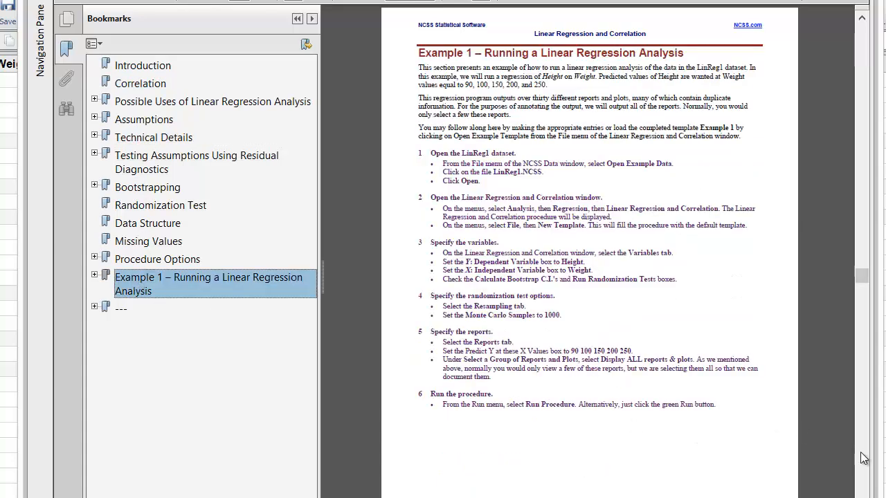
pyautogui.scroll(-3)
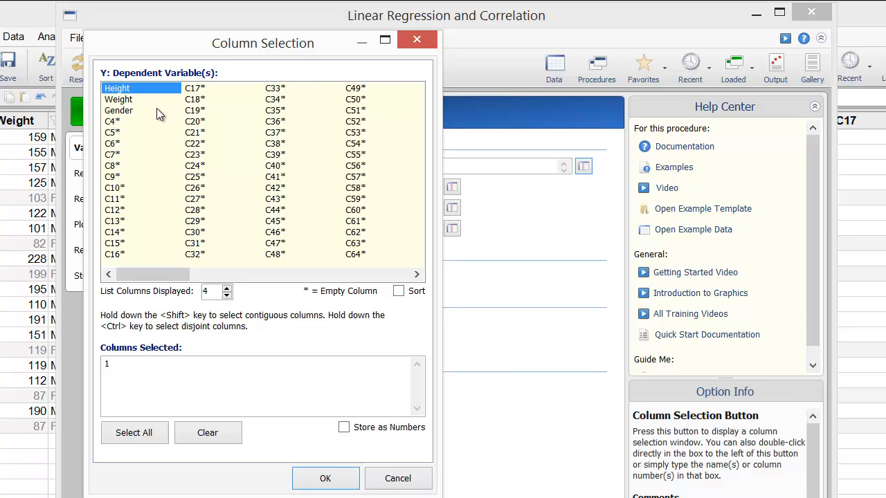
# - Pick Weight as Y dependent variable and Height as X independent variable
pyautogui.click(326, 479)
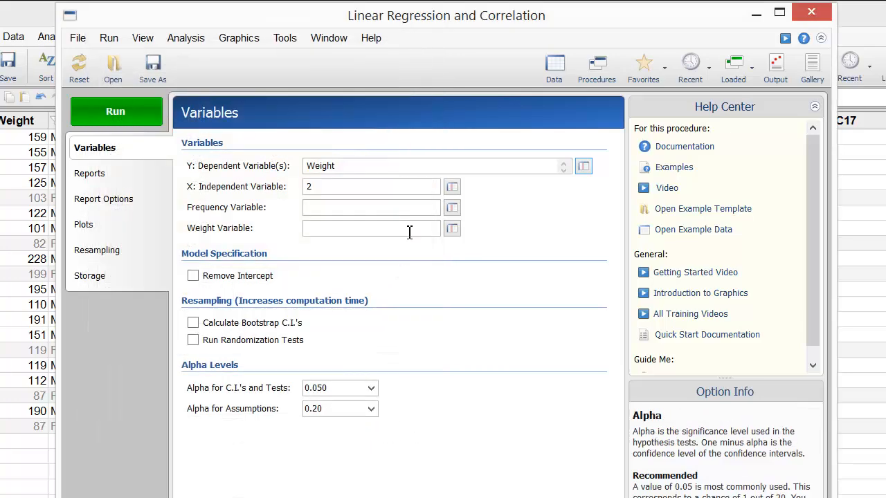
pyautogui.click(451, 186)
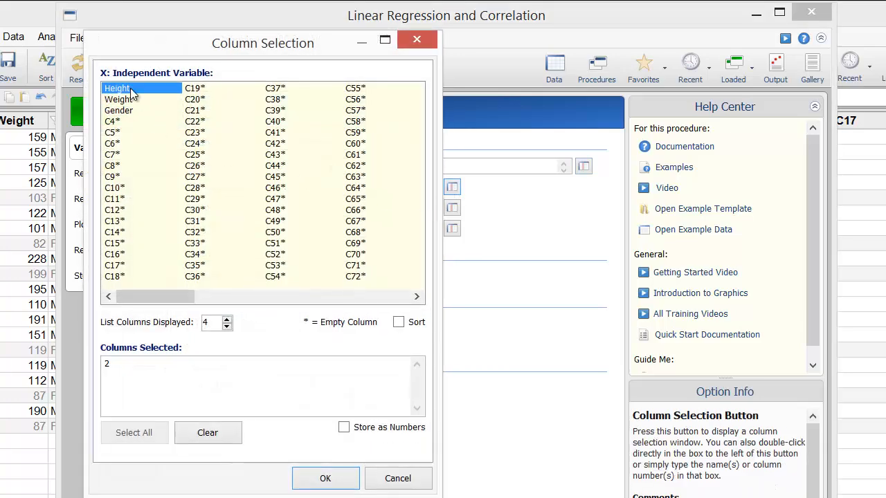
pyautogui.click(325, 478)
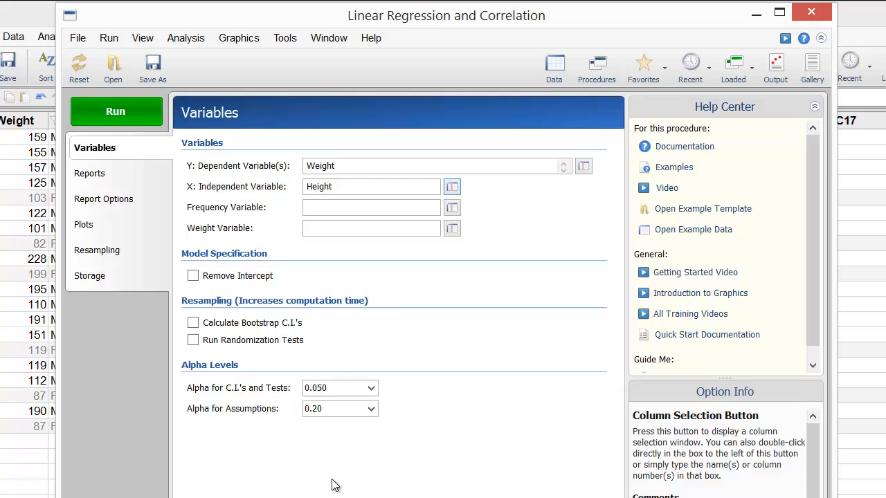
pyautogui.moveTo(242, 374)
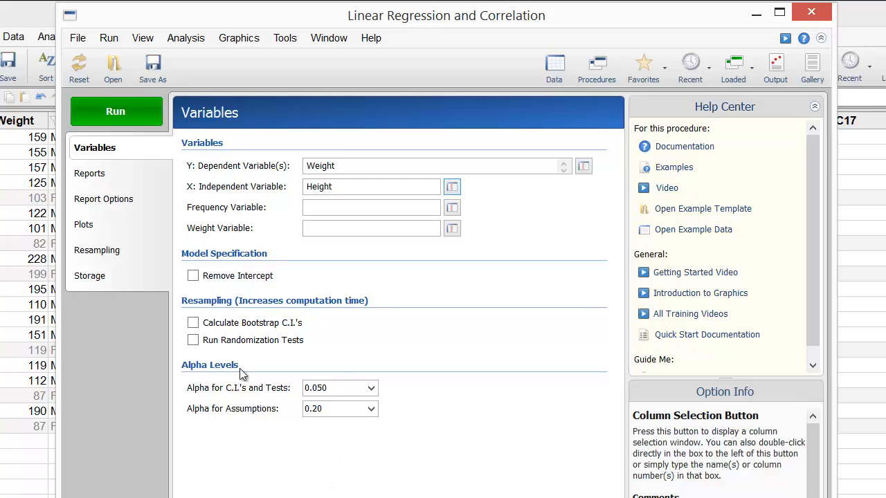
# - Format the Y vs X plot with blue symbols and filled prediction limits
pyautogui.click(85, 224)
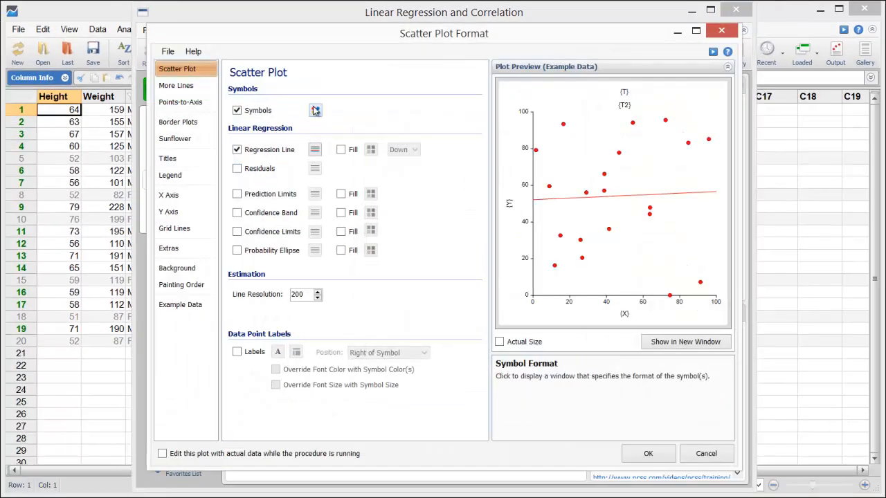
pyautogui.click(316, 110)
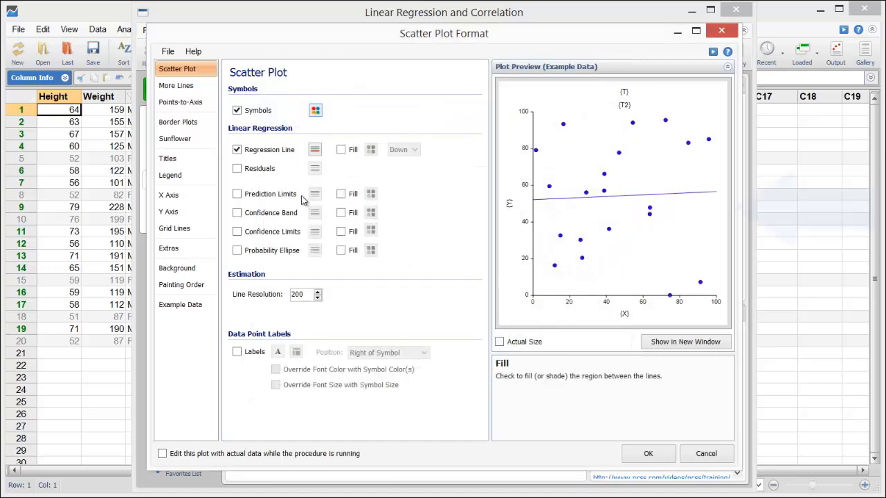
pyautogui.click(237, 194)
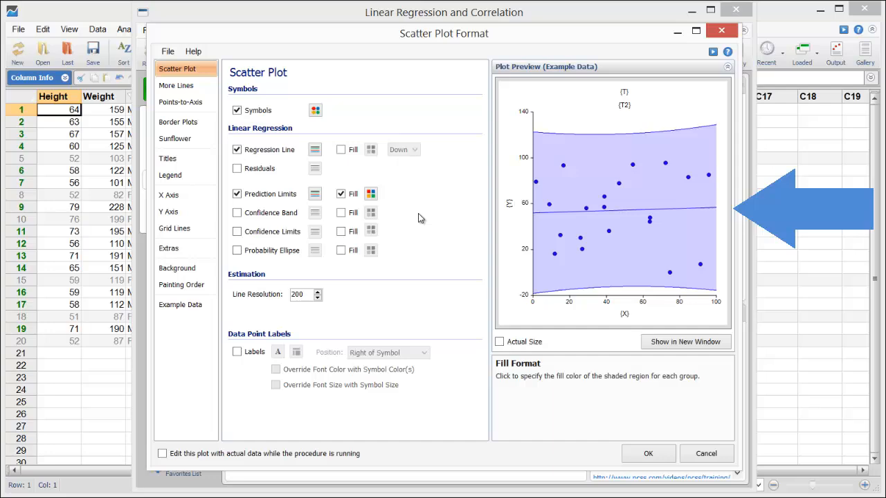
pyautogui.moveTo(648, 453)
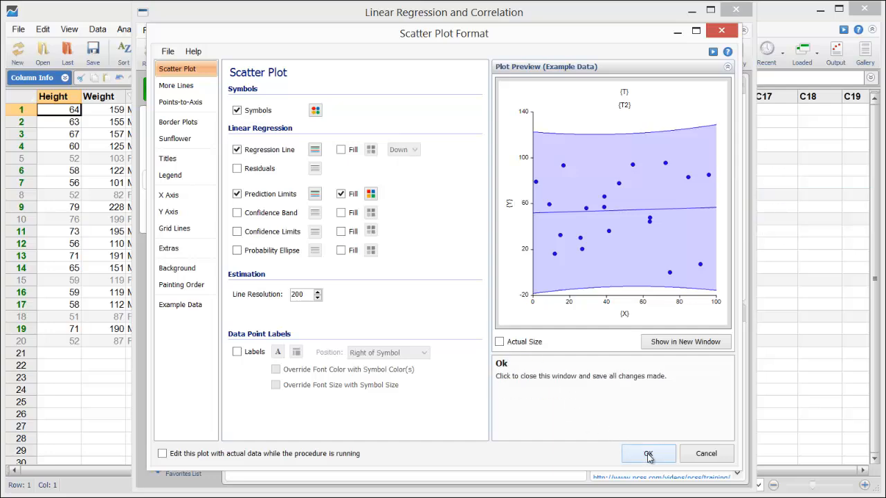
pyautogui.click(648, 454)
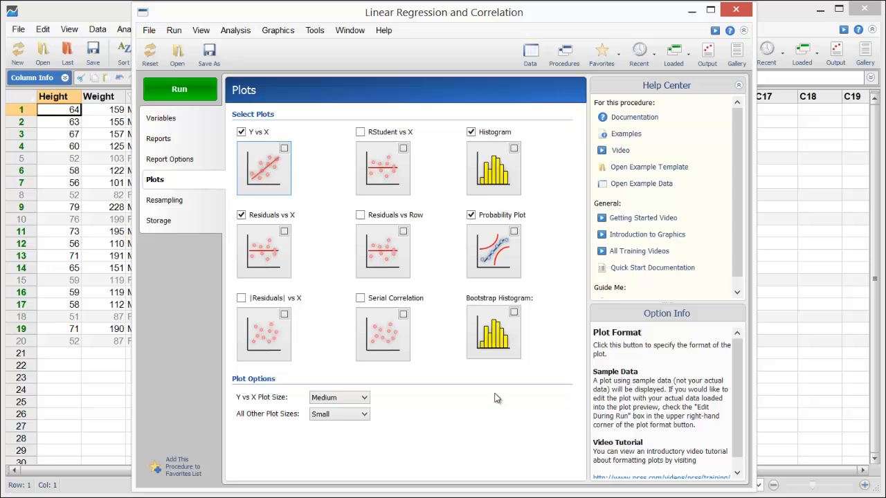
# - Run the regression, browse Descriptive Statistics and Regression Estimation, then enlarge the plot
pyautogui.click(179, 88)
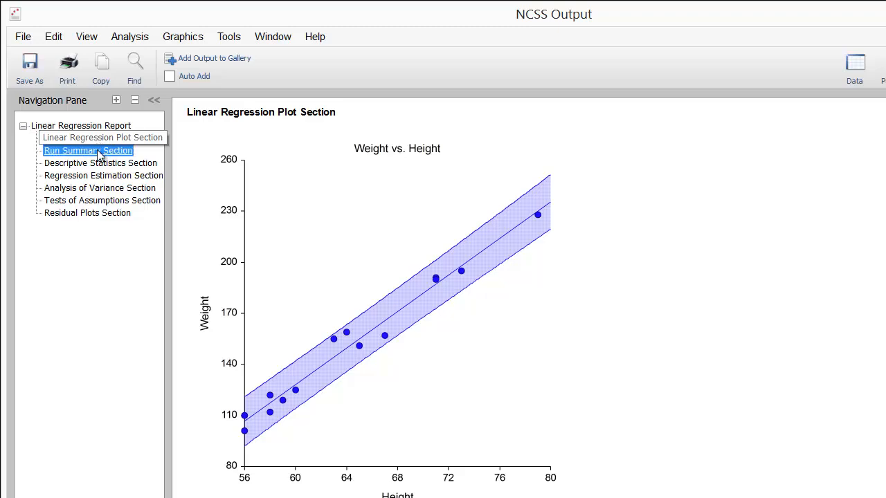
pyautogui.click(100, 163)
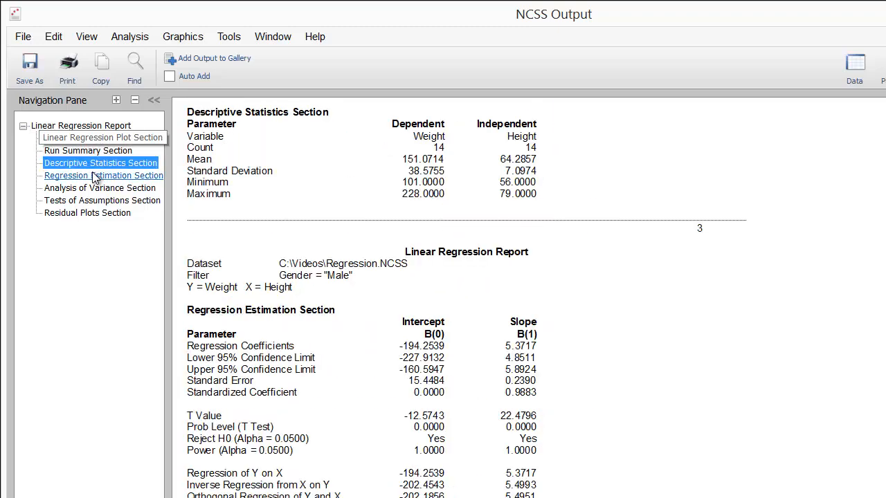
pyautogui.click(100, 188)
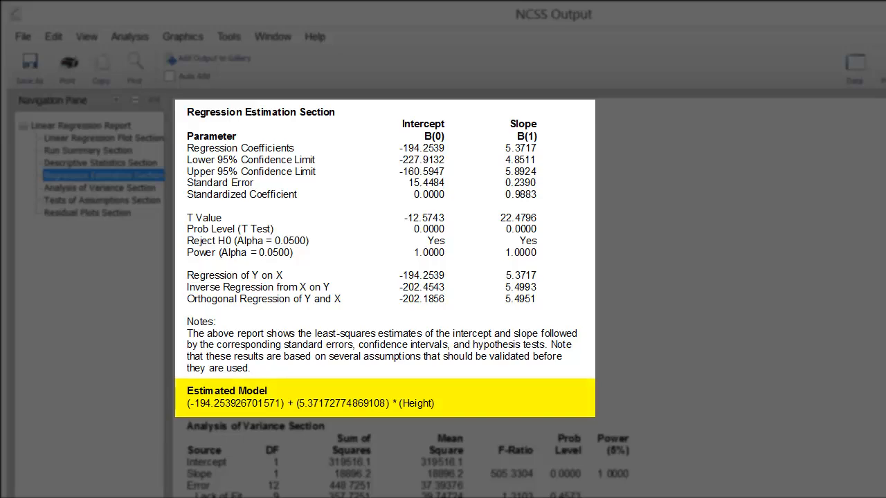
pyautogui.click(103, 138)
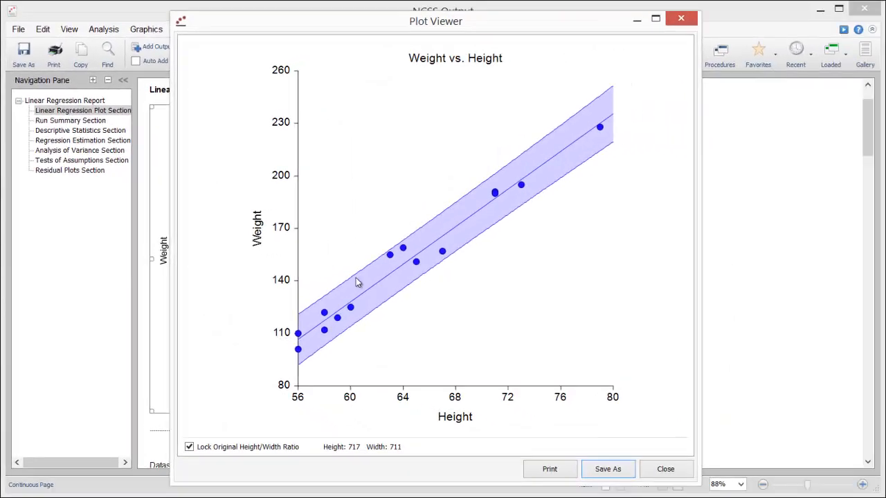
# - Start saving the enlarged plot as an image, then close the save window
pyautogui.click(608, 469)
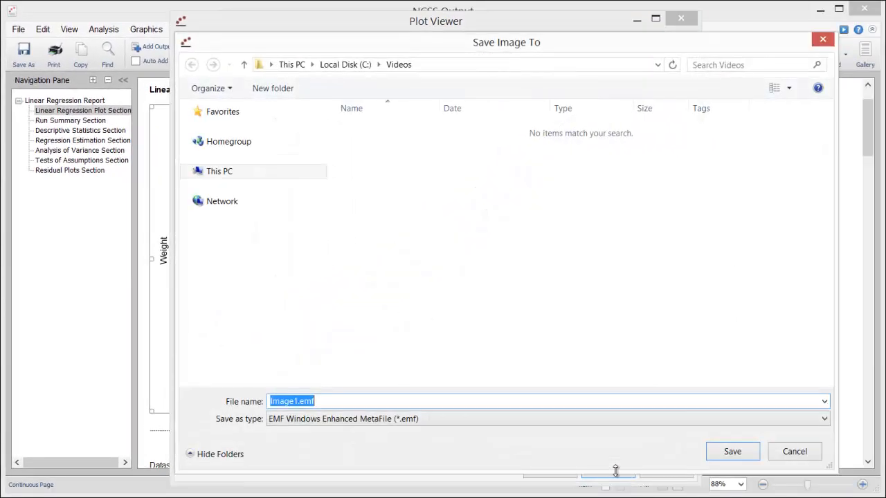
pyautogui.click(824, 419)
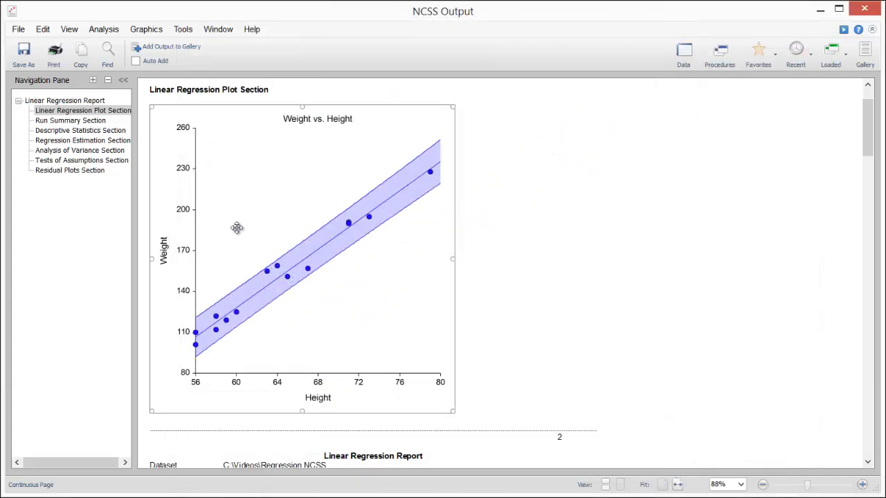
# - Copy the Weight vs. Height plot from the report via its right-click menu
pyautogui.rightClick(238, 229)
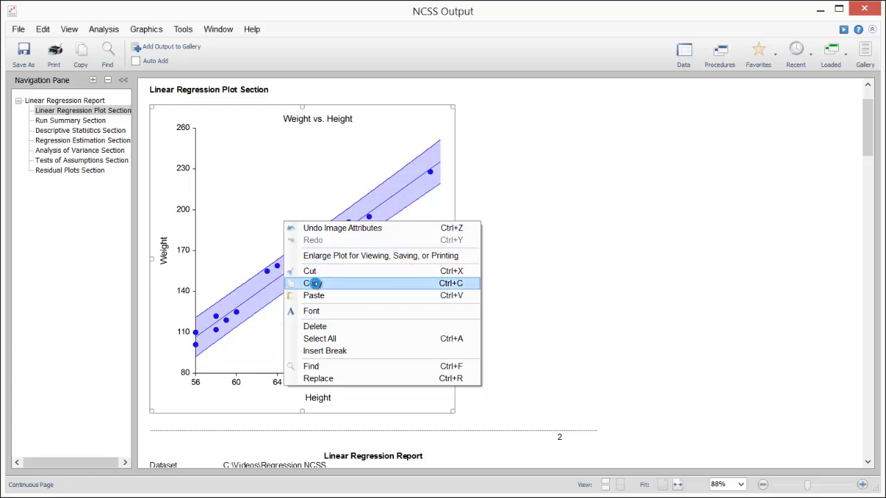
pyautogui.click(312, 283)
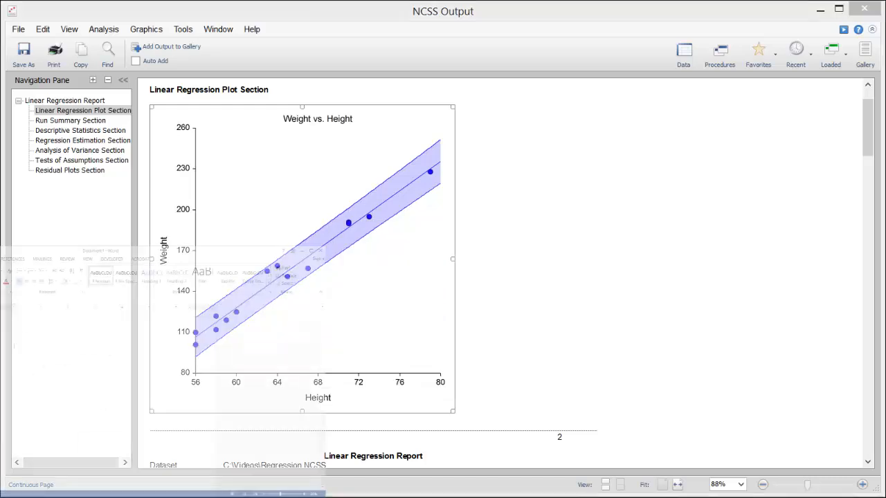